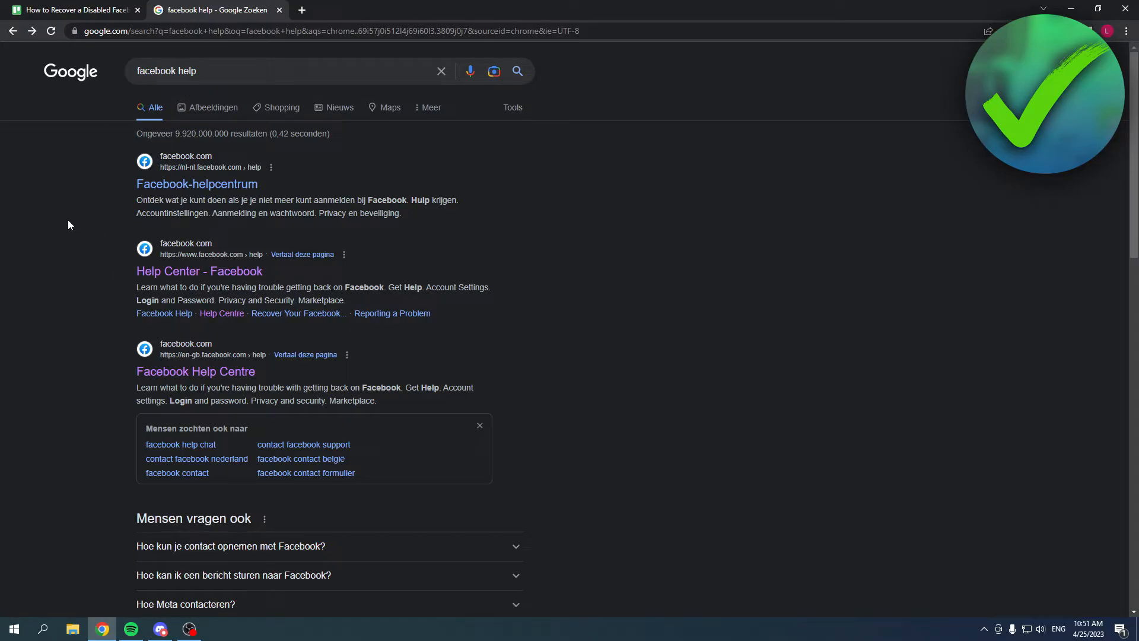
mouse_move(195, 372)
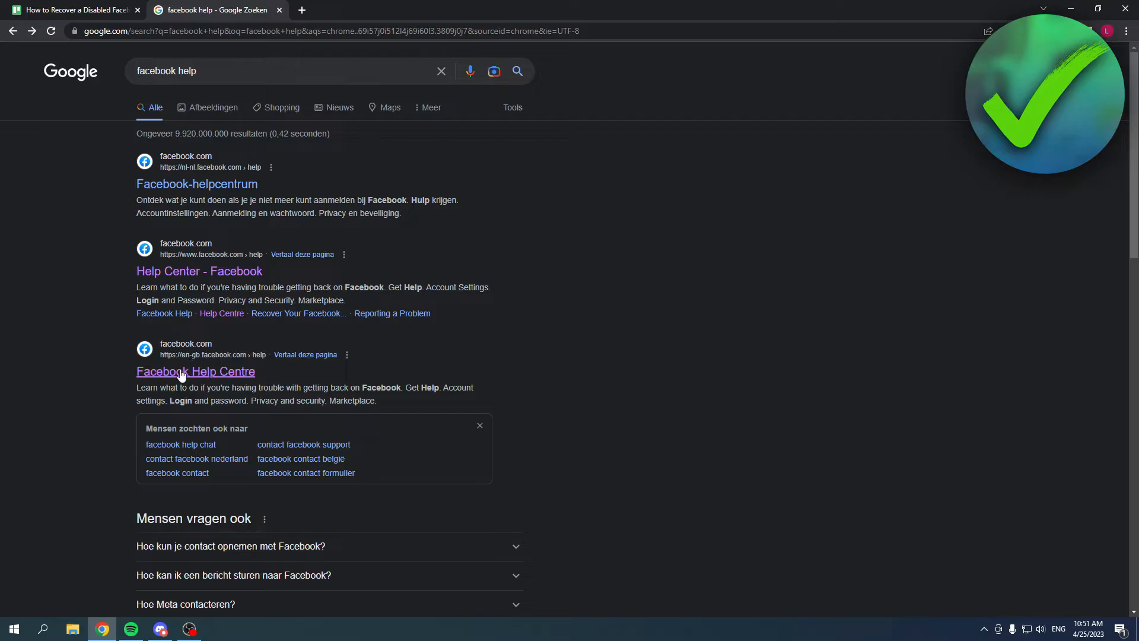
mouse_move(195, 383)
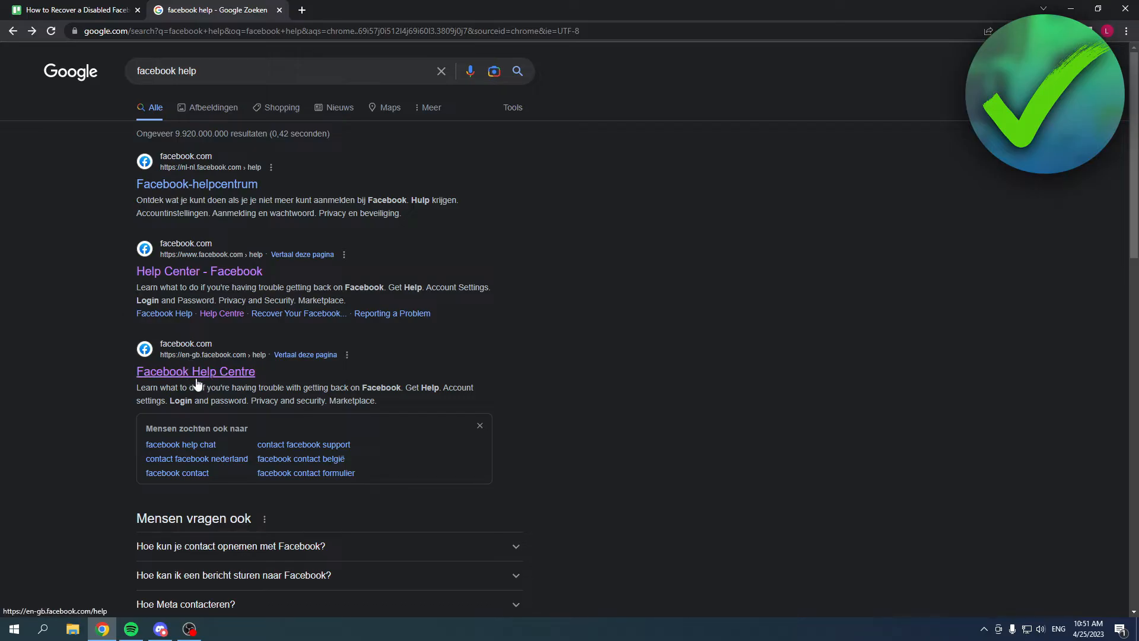
Search the Facebook Help Centre for 'account disabled' via the 'account' search suggestion
left_click(196, 371)
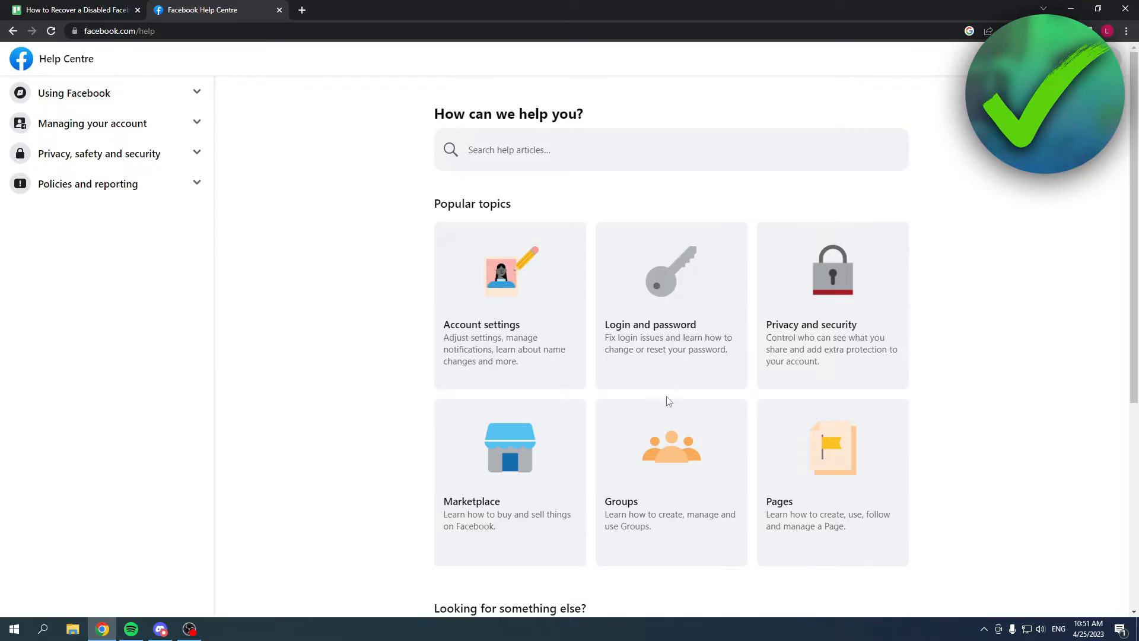
mouse_move(513, 445)
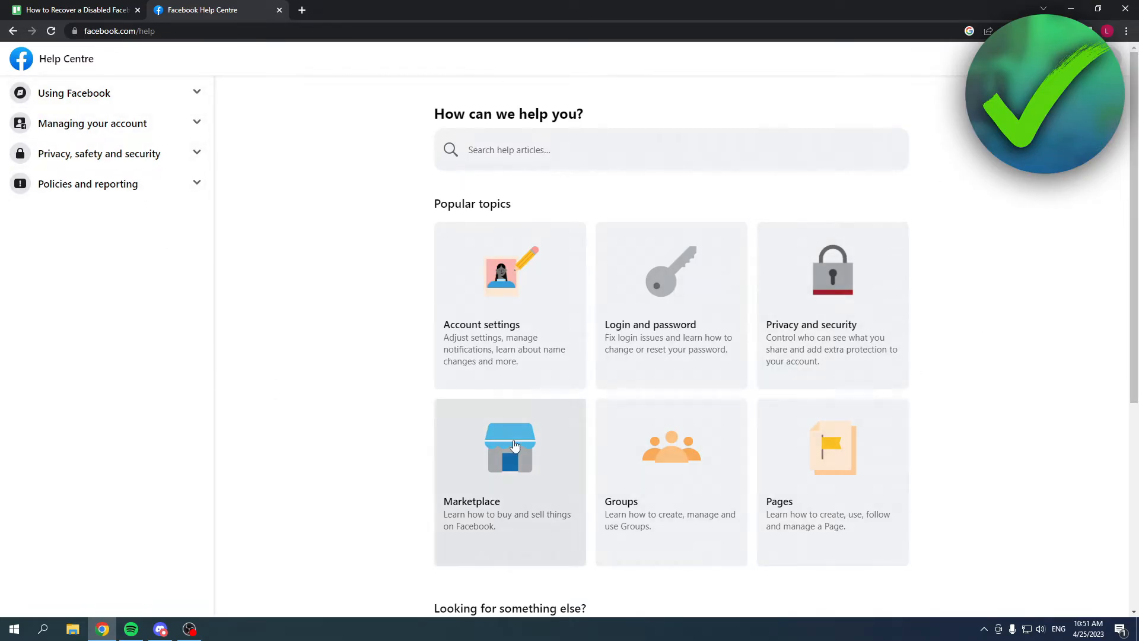
mouse_move(934, 315)
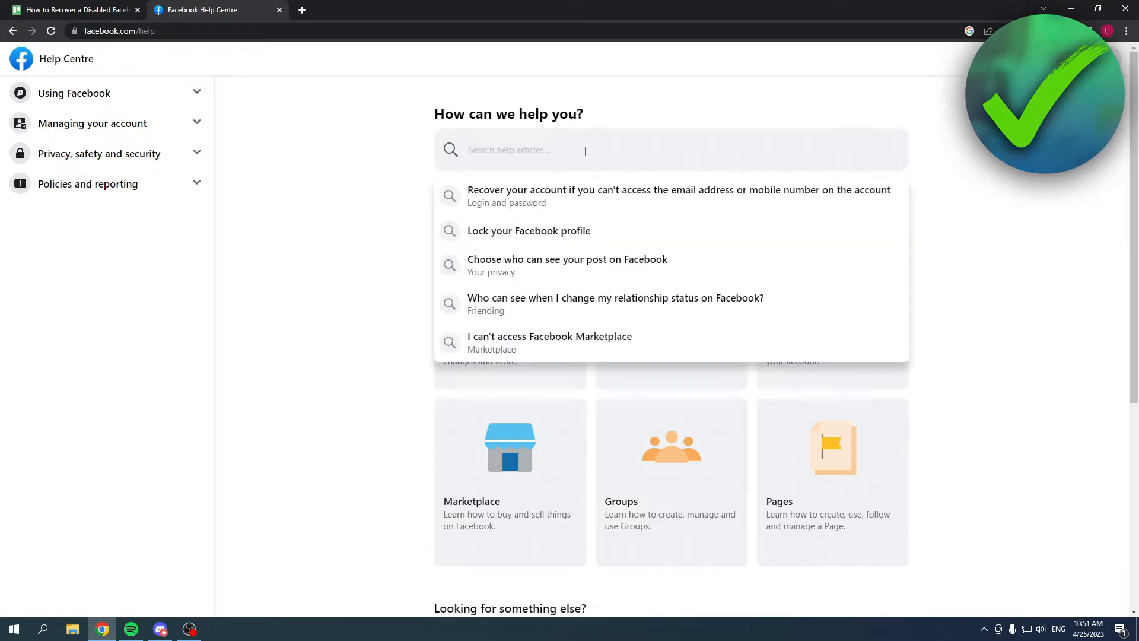
type("account")
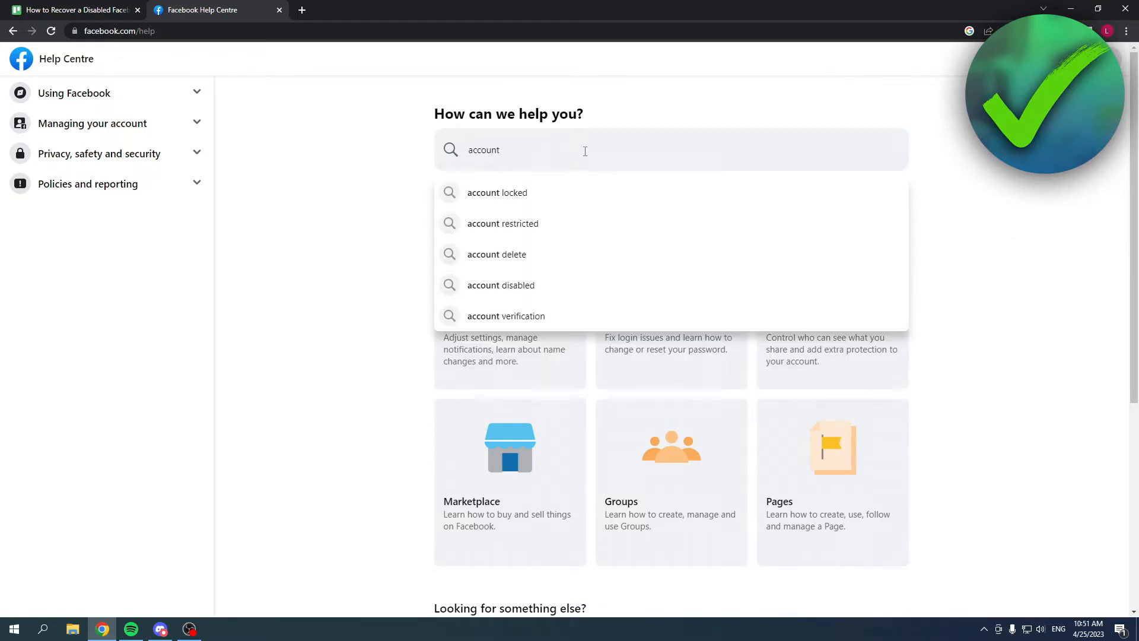
mouse_move(536, 285)
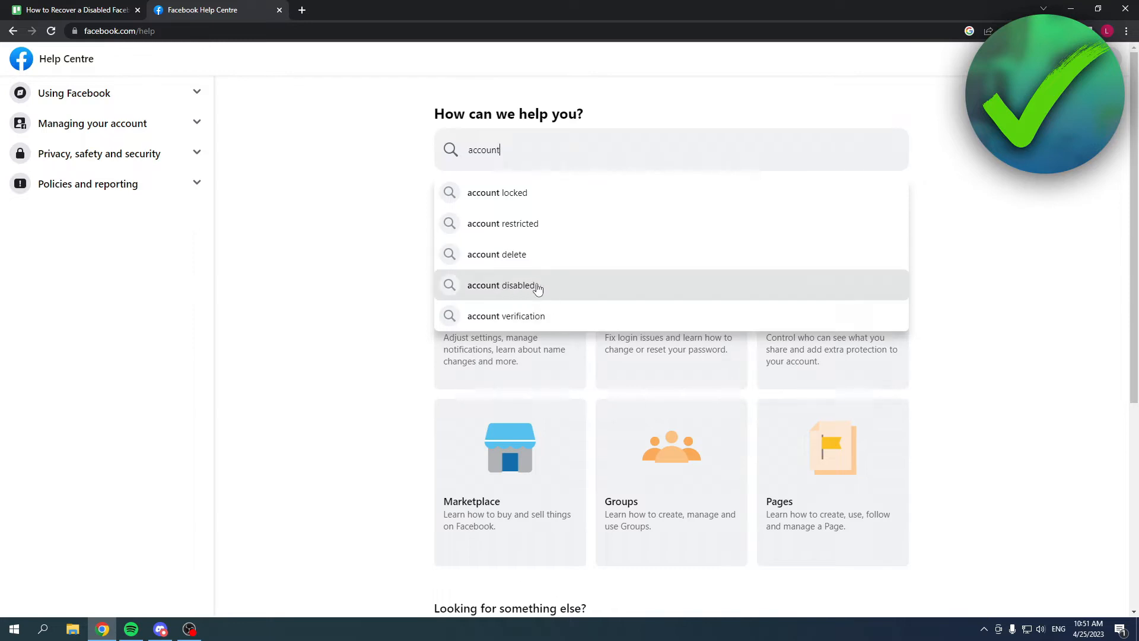
left_click(501, 285)
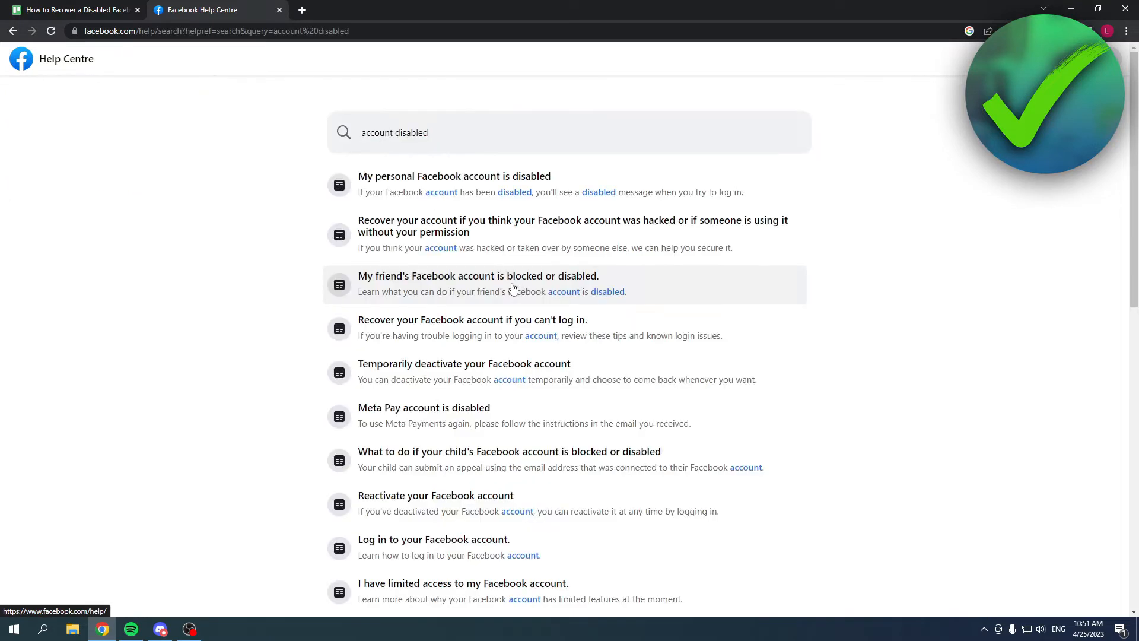
mouse_move(453, 180)
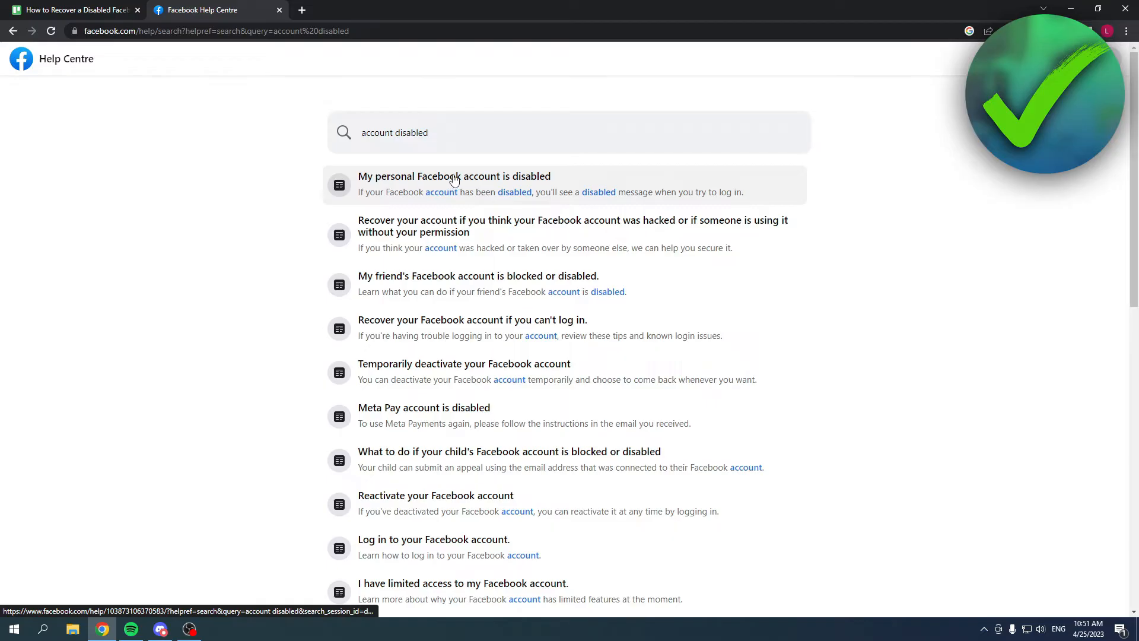
Read 'My personal Facebook account is disabled', its reasons, down to the request-a-review link
left_click(455, 184)
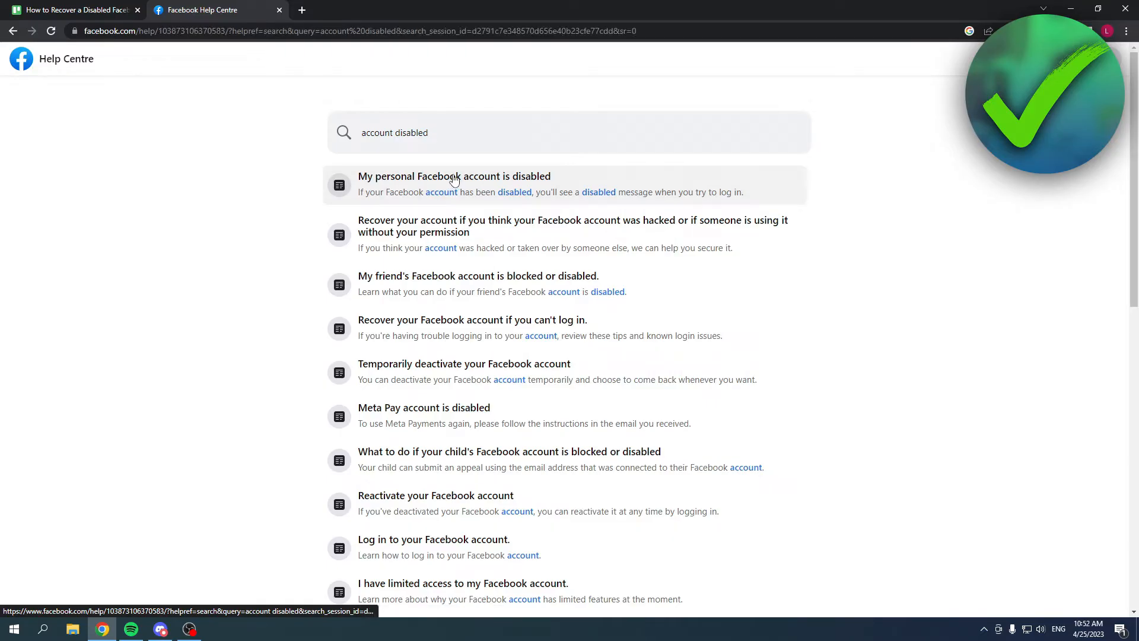
left_click(453, 175)
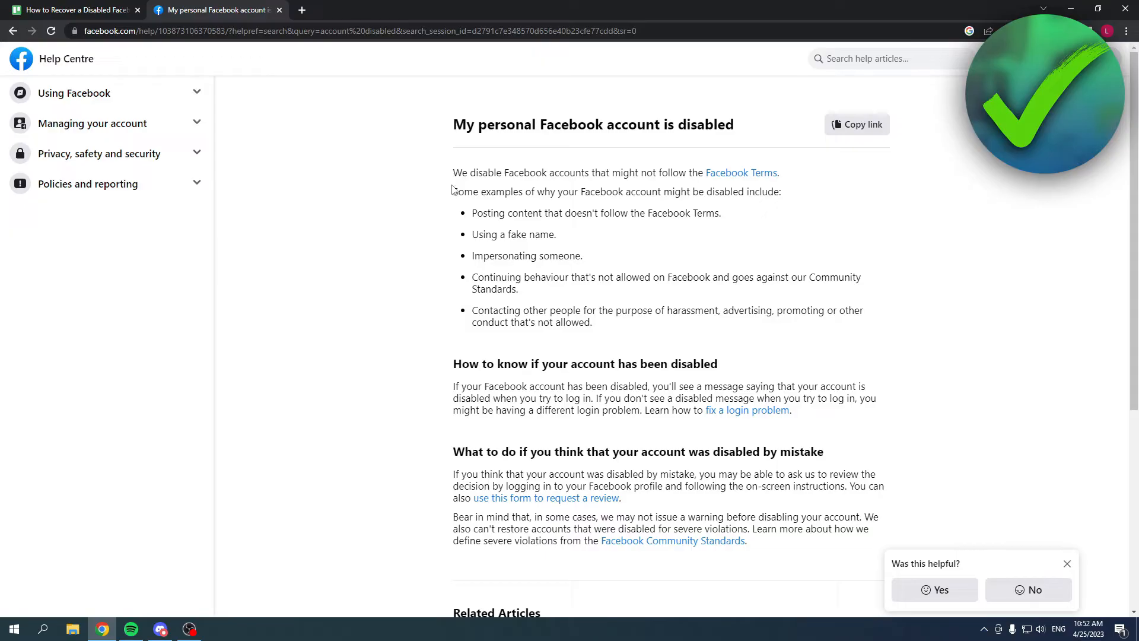
mouse_move(452, 203)
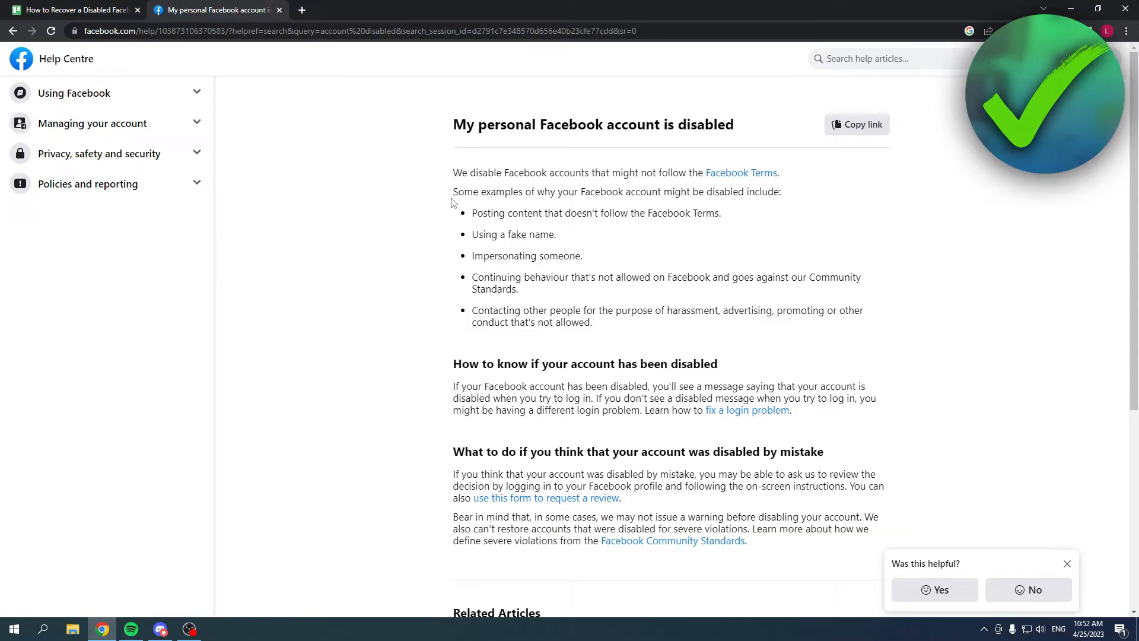
double_click(595, 212)
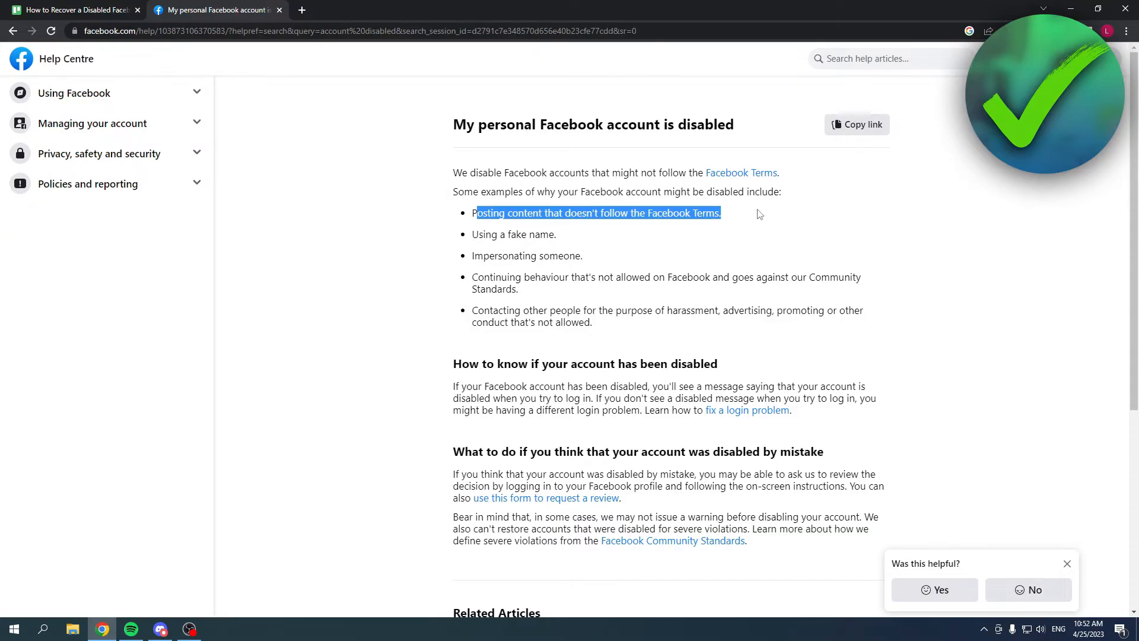
left_click(471, 259)
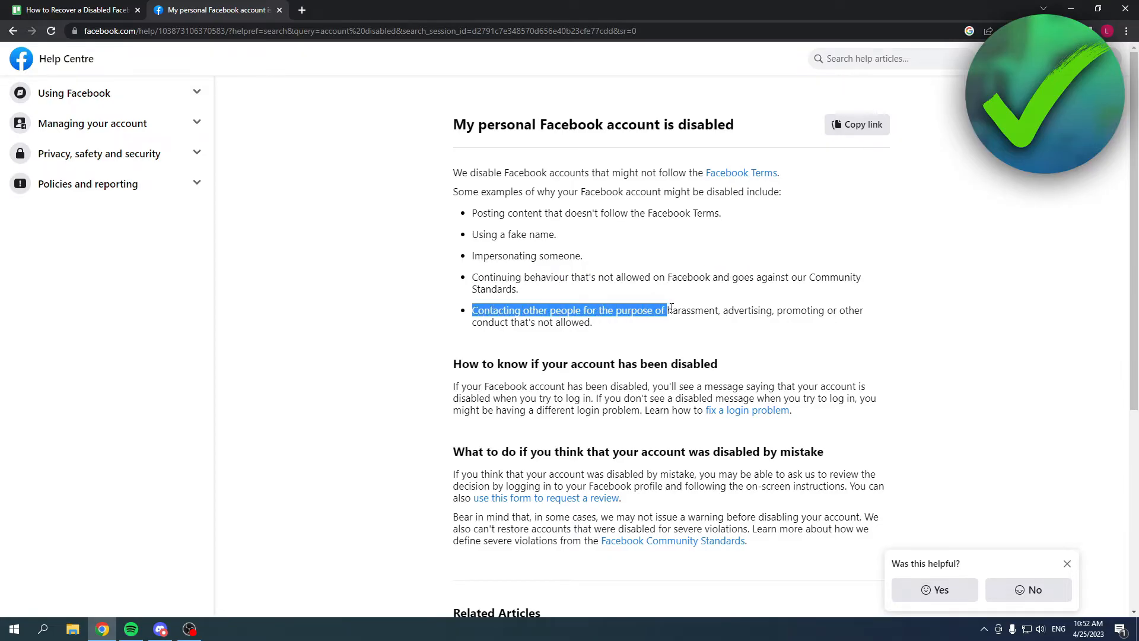
left_click(667, 331)
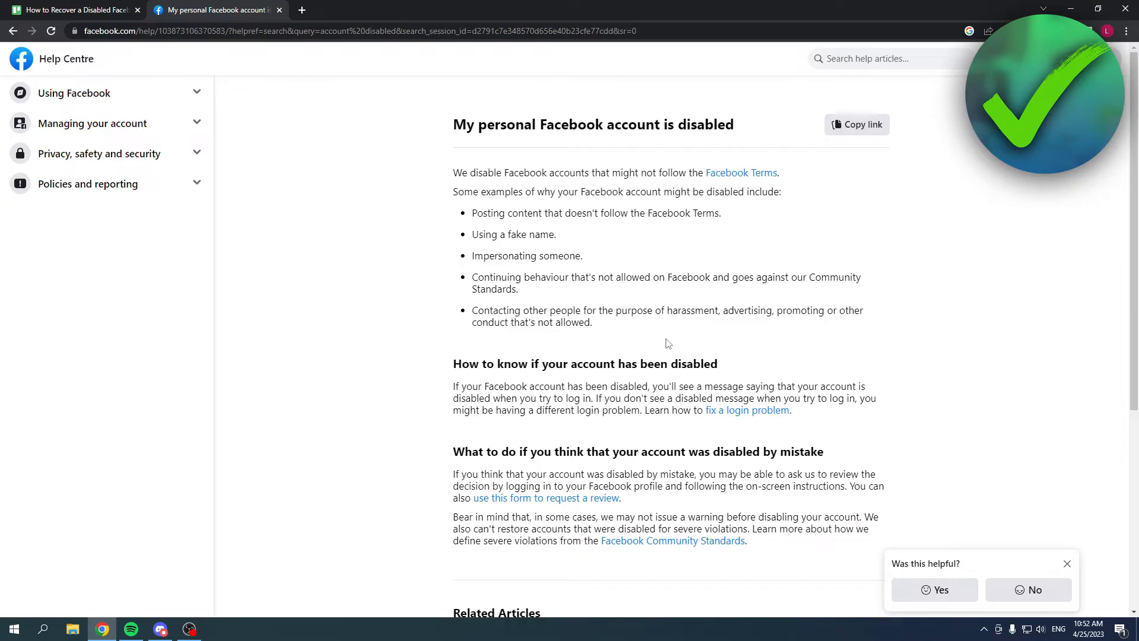
scroll("down", 3)
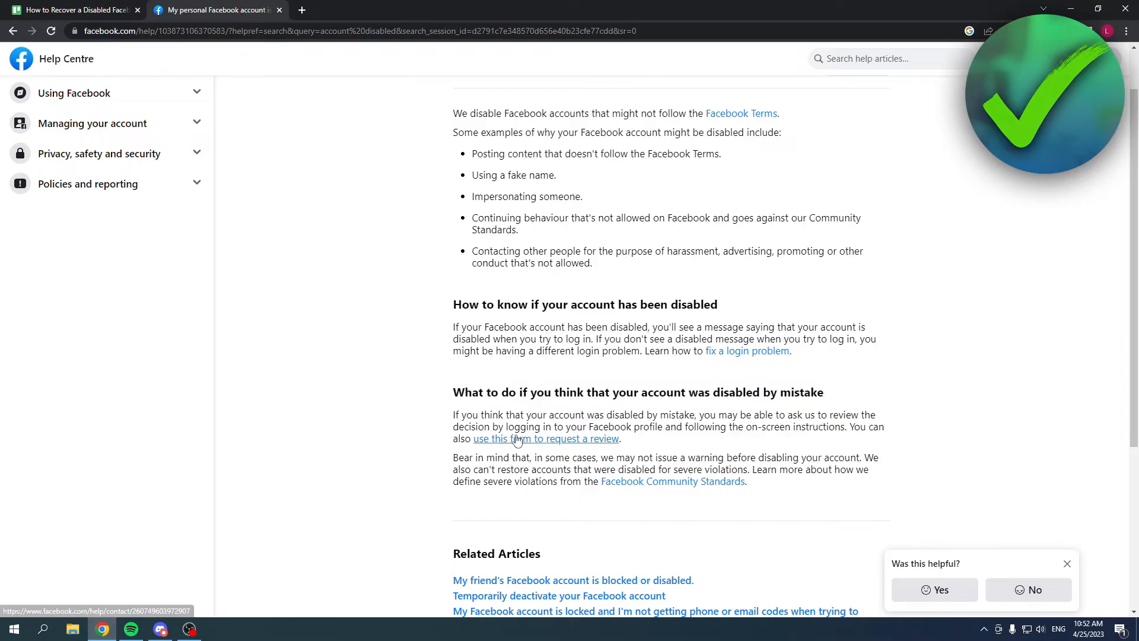
mouse_move(527, 444)
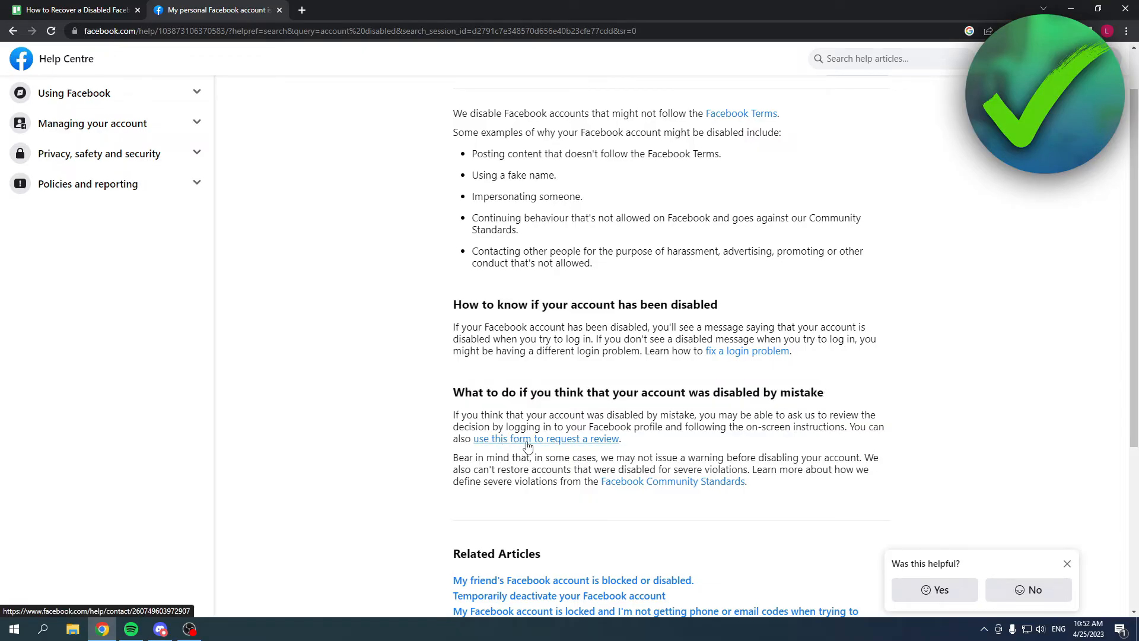
Follow 'use this form to request a review' and continue past the 'Please log out' notice
left_click(546, 438)
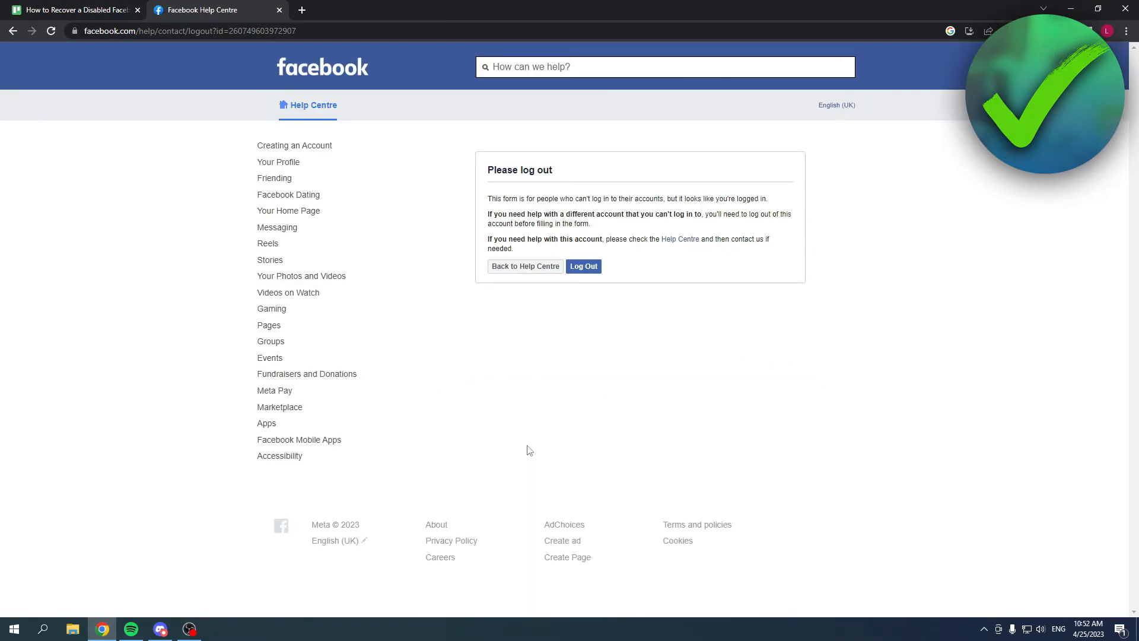
mouse_move(567, 364)
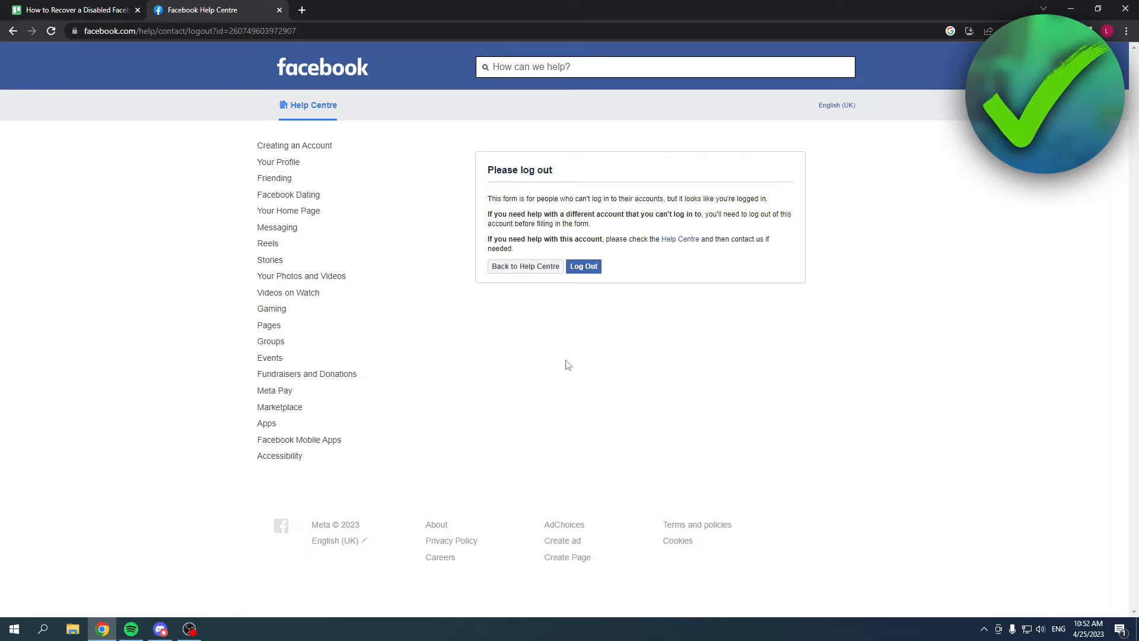
double_click(519, 170)
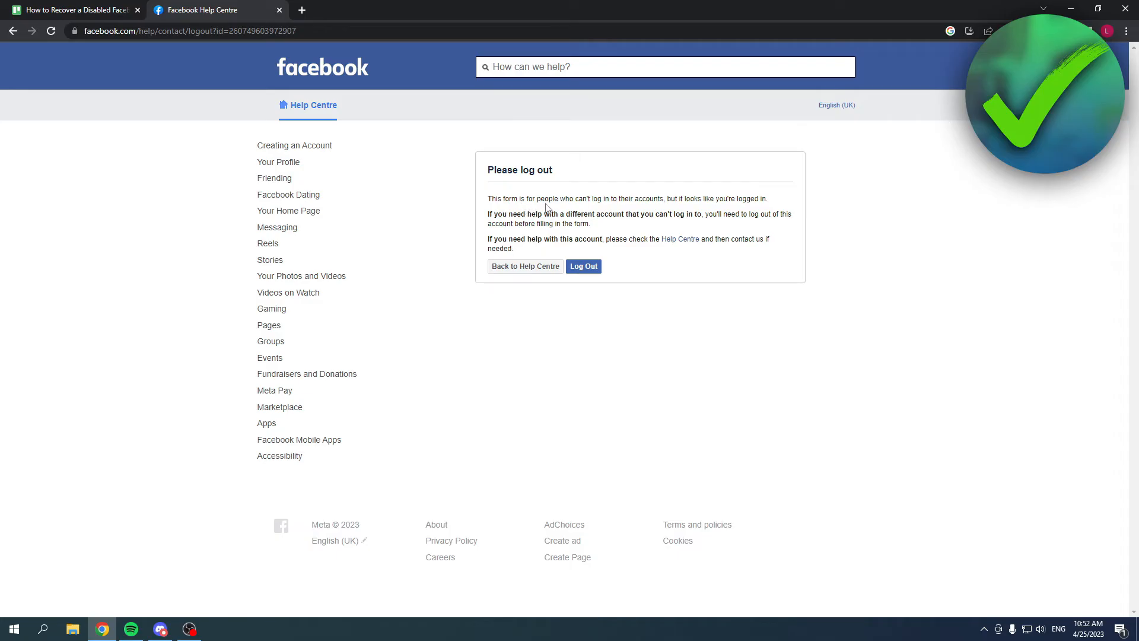
mouse_move(681, 212)
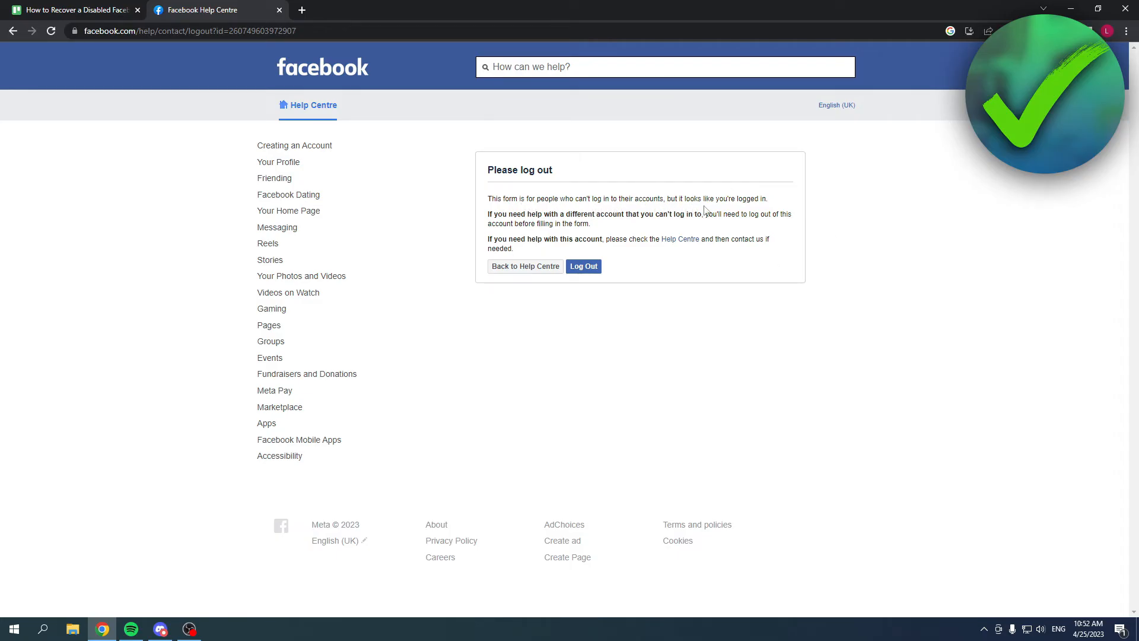
mouse_move(625, 282)
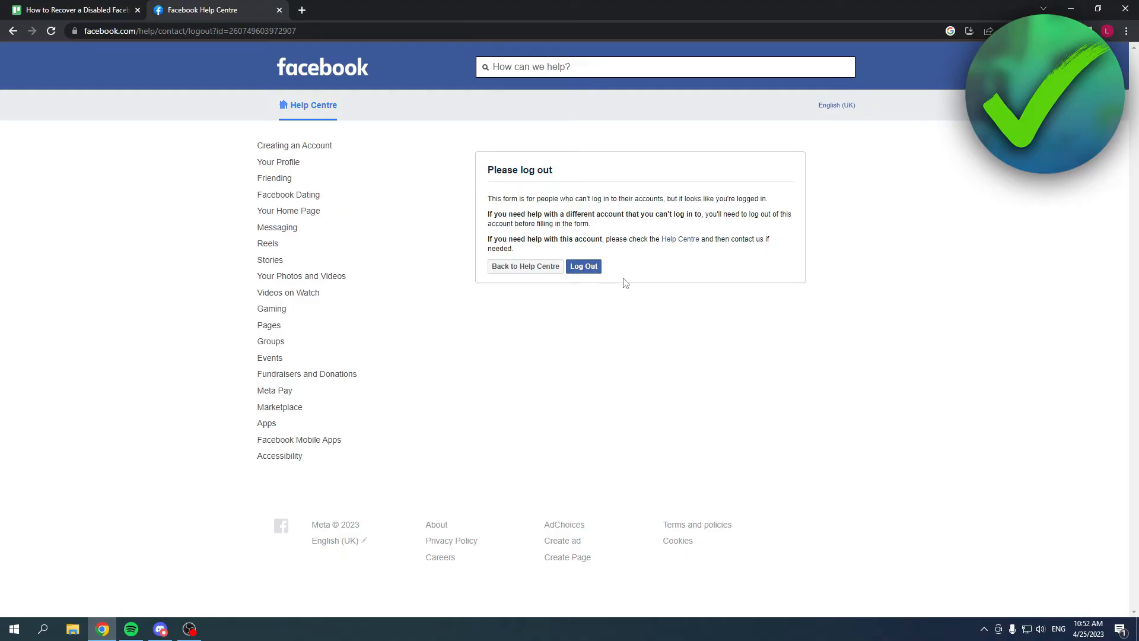
left_click(584, 266)
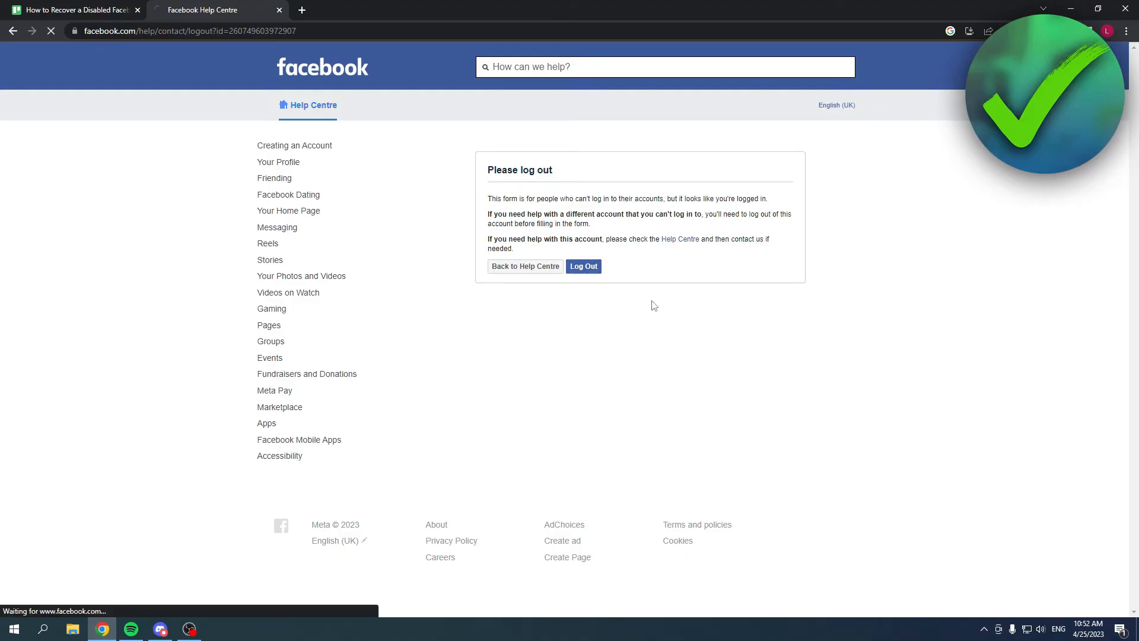
Load the empty 'My Personal Account Was Disabled' form with login, name and ID fields
left_click(582, 265)
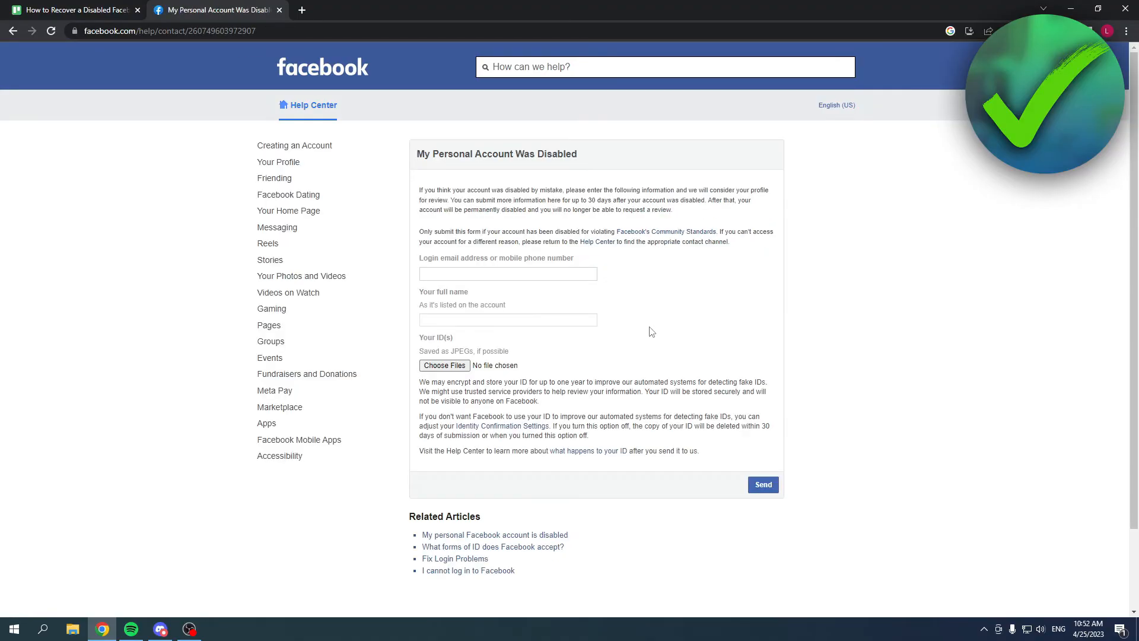
double_click(472, 257)
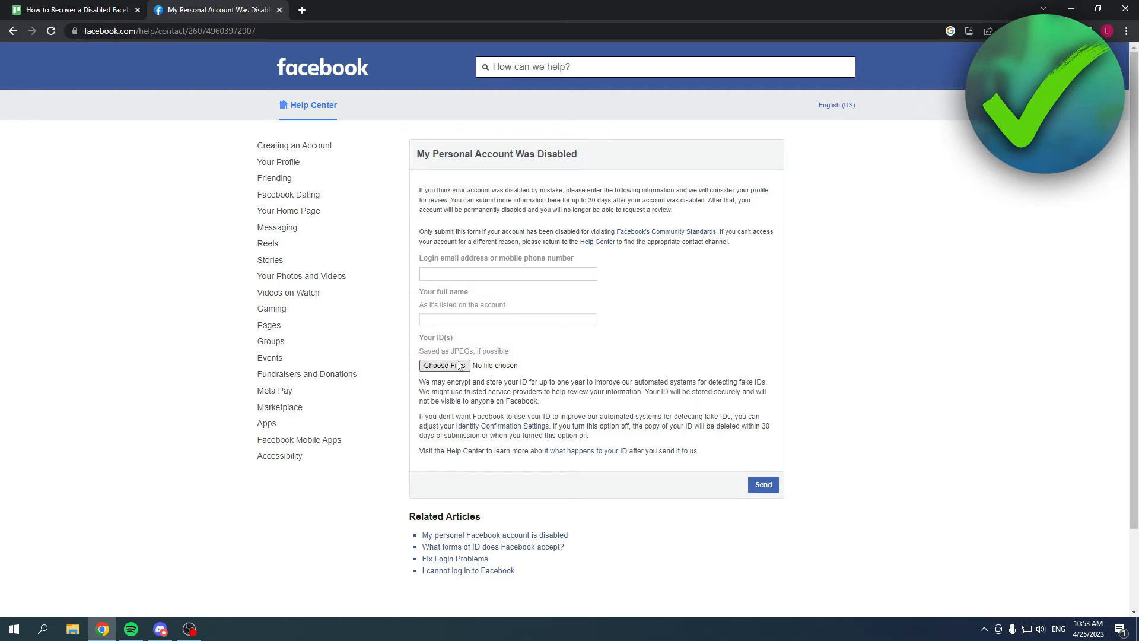
mouse_move(433, 351)
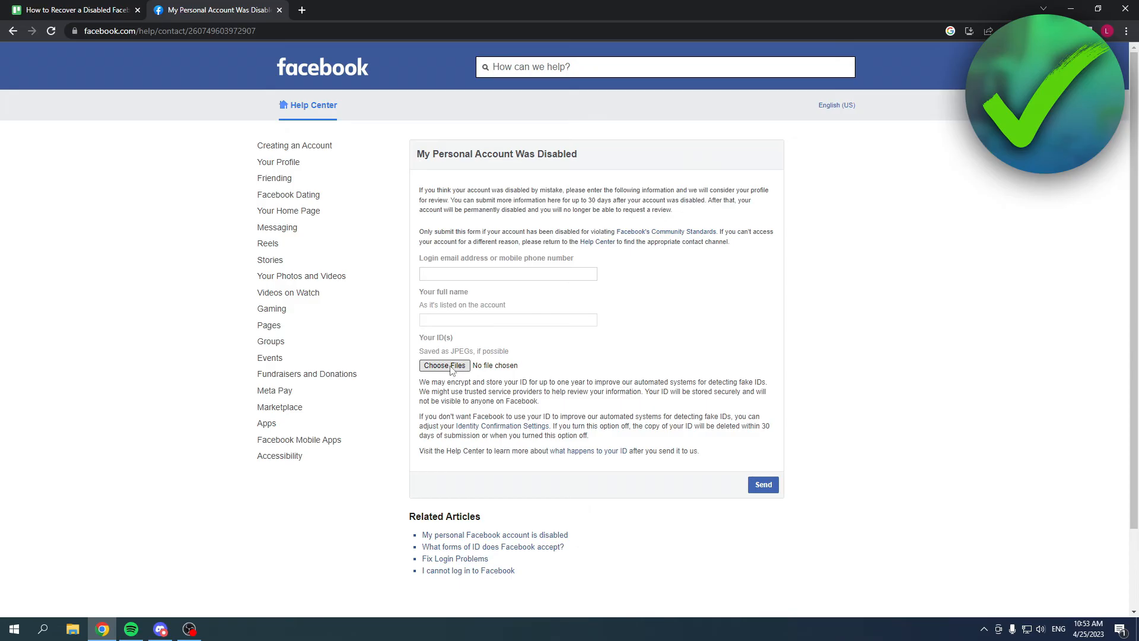
mouse_move(1070, 464)
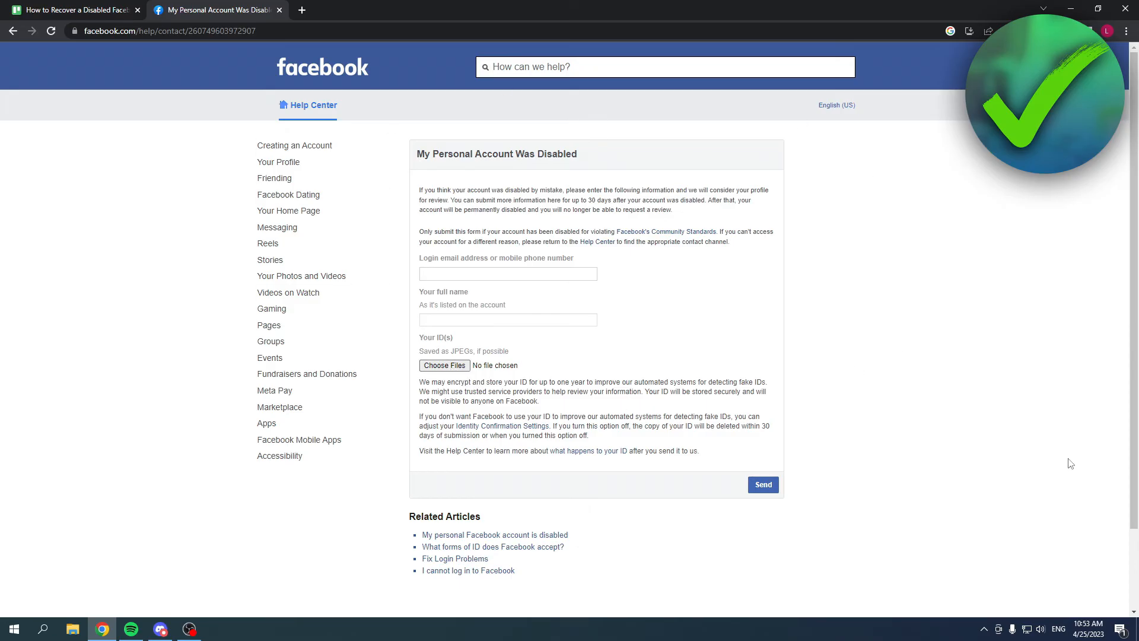
mouse_move(465, 252)
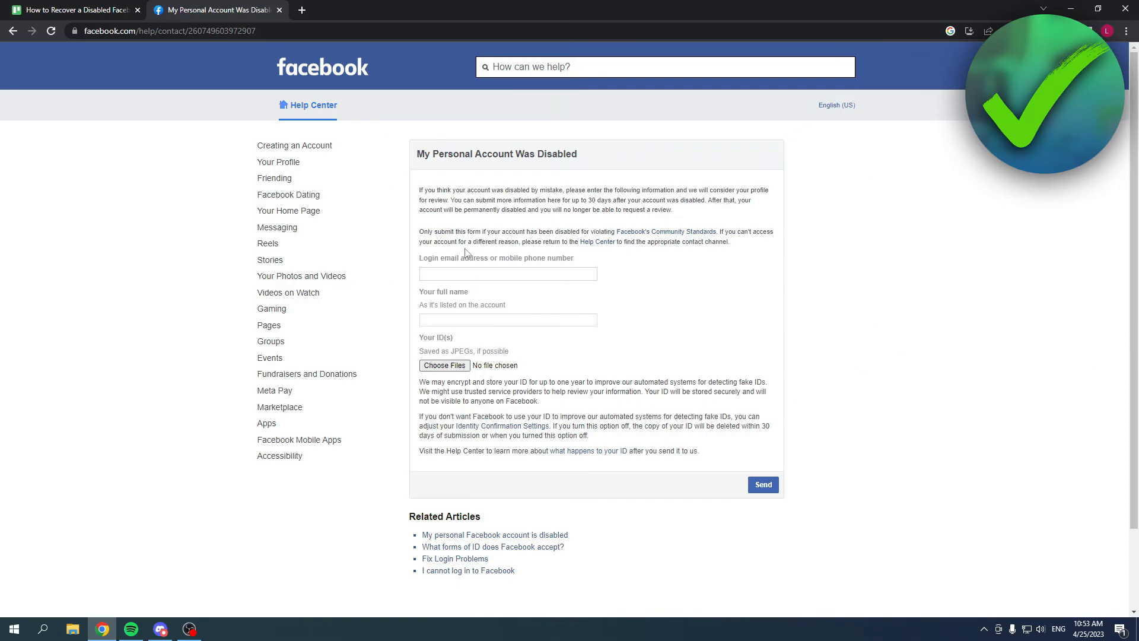
mouse_move(928, 282)
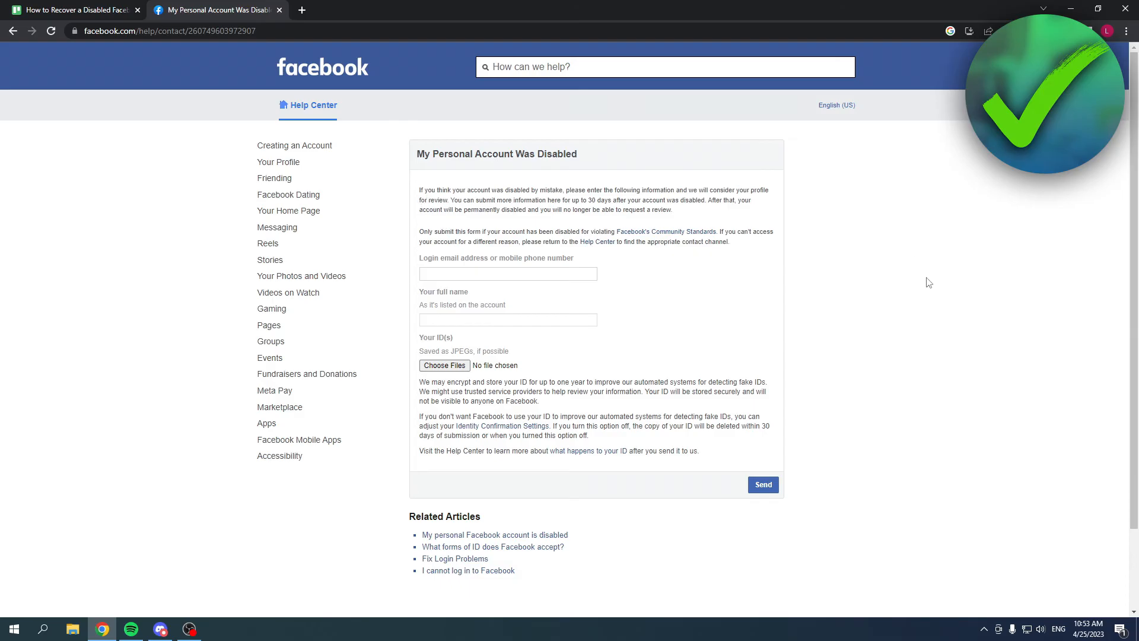
mouse_move(749, 478)
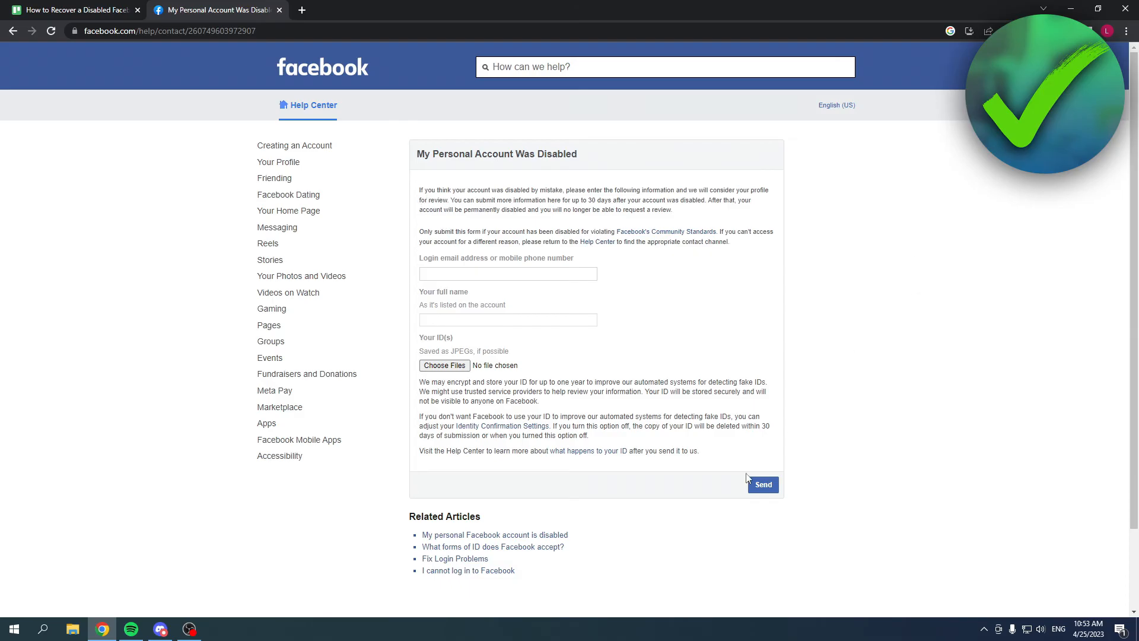
mouse_move(863, 446)
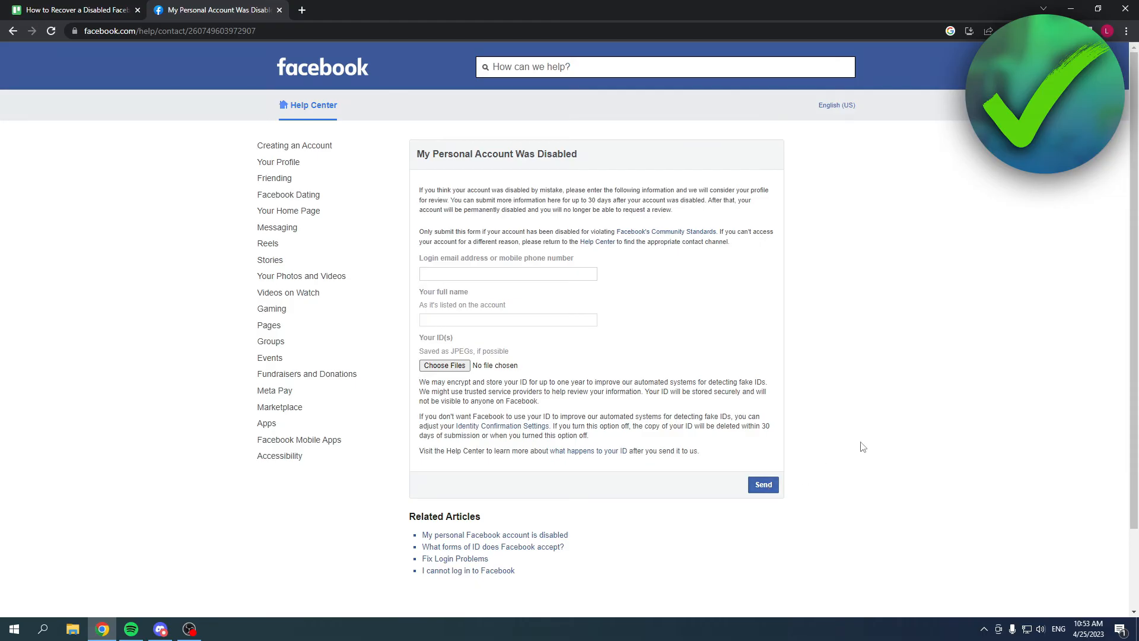